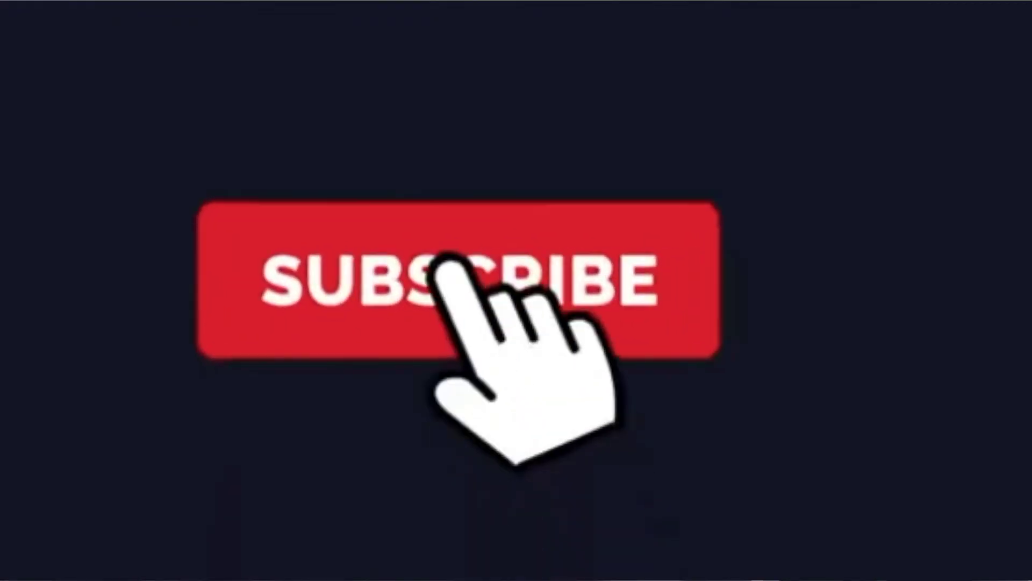
pyautogui.click(461, 282)
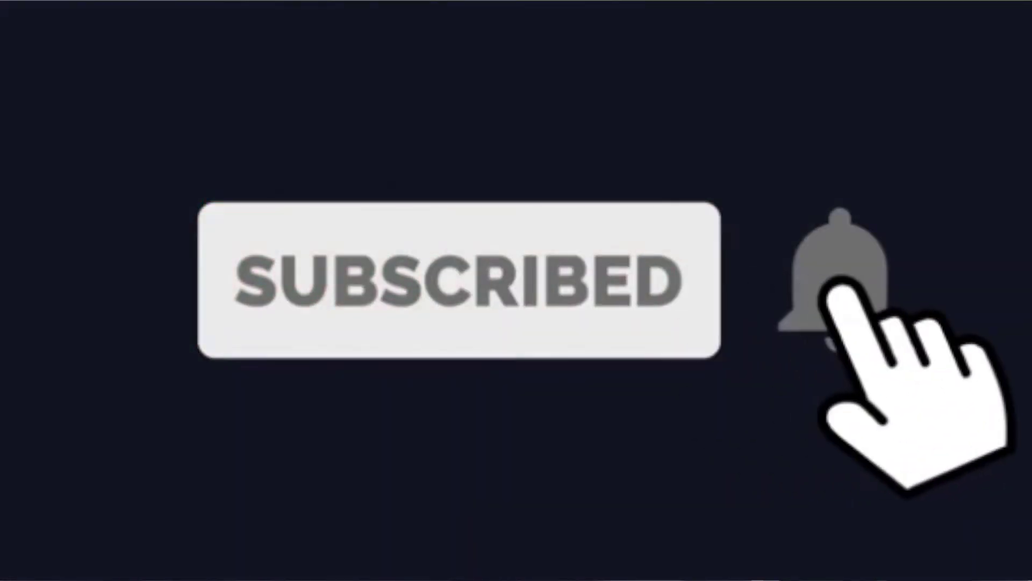